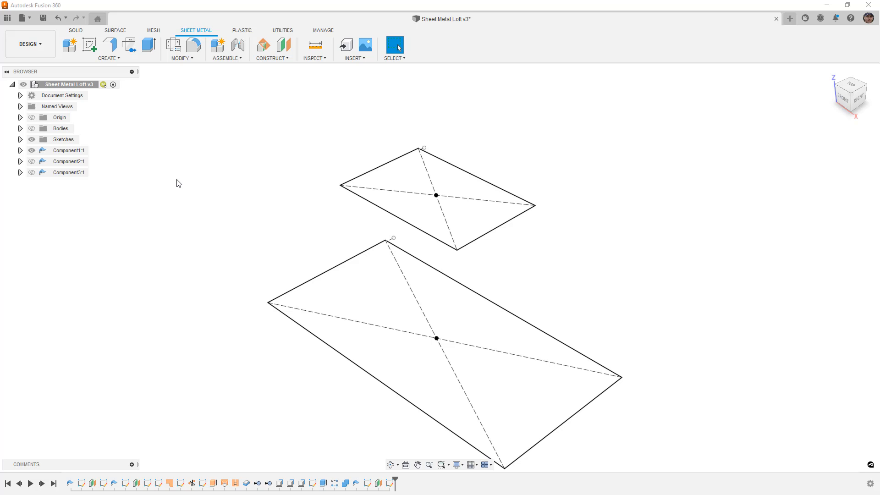
mouse_move(178, 192)
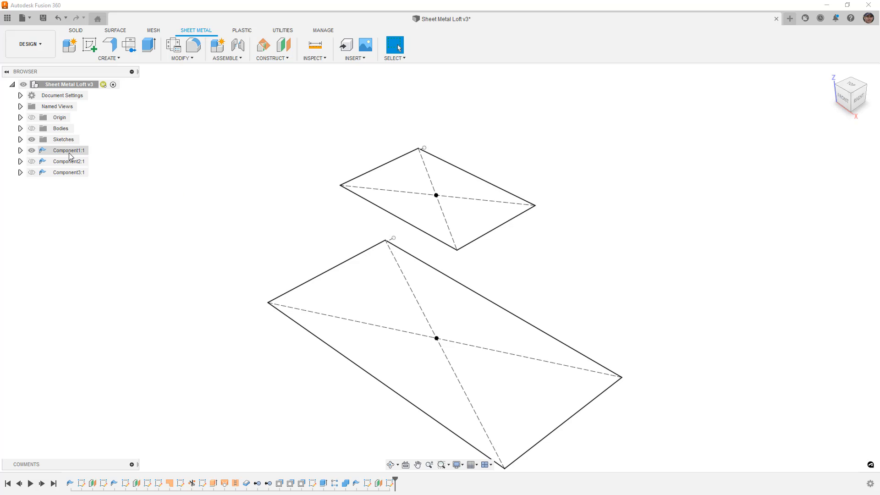
Activate Component1 and dismiss the Switch Sheet Metal Rule prompt unchanged
left_click(69, 151)
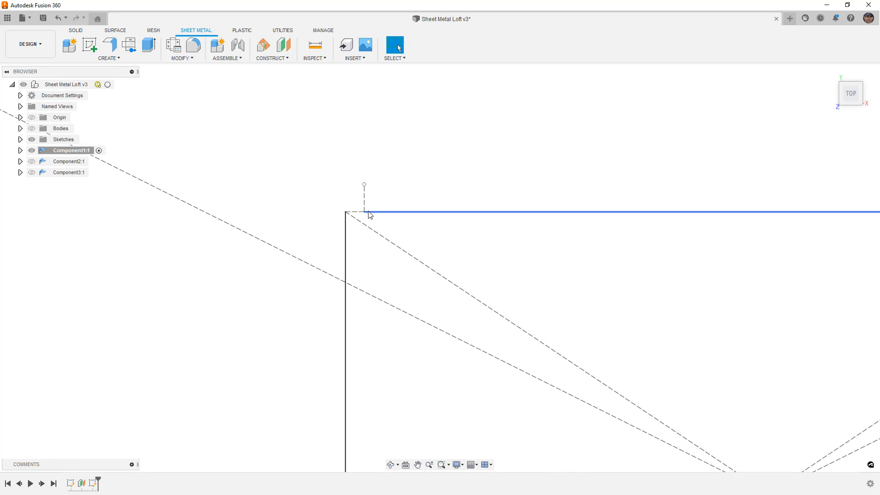
left_click(21, 151)
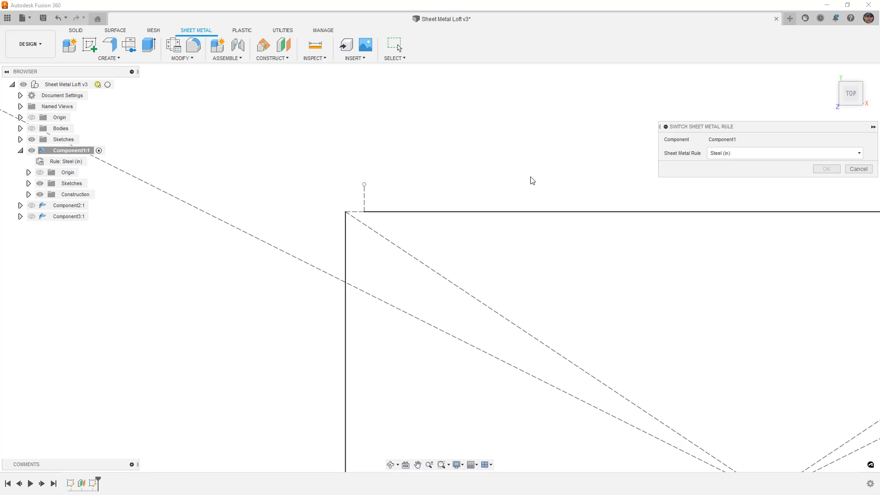
mouse_move(858, 169)
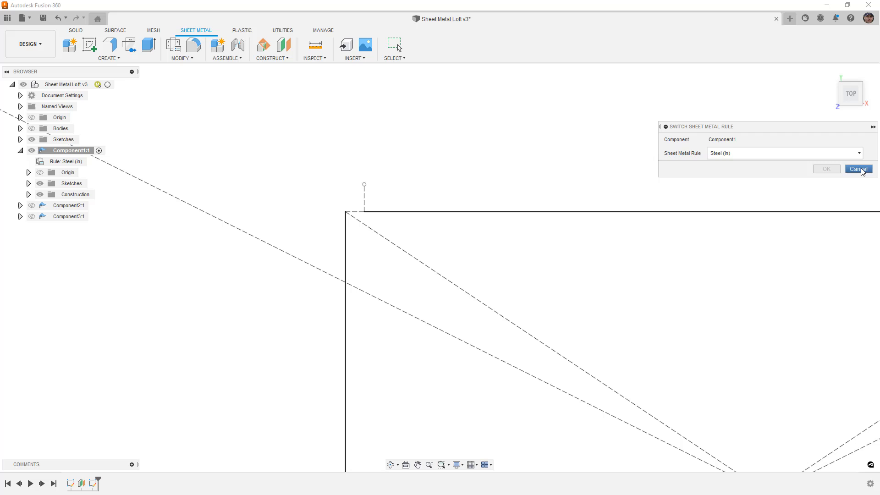
left_click(858, 169)
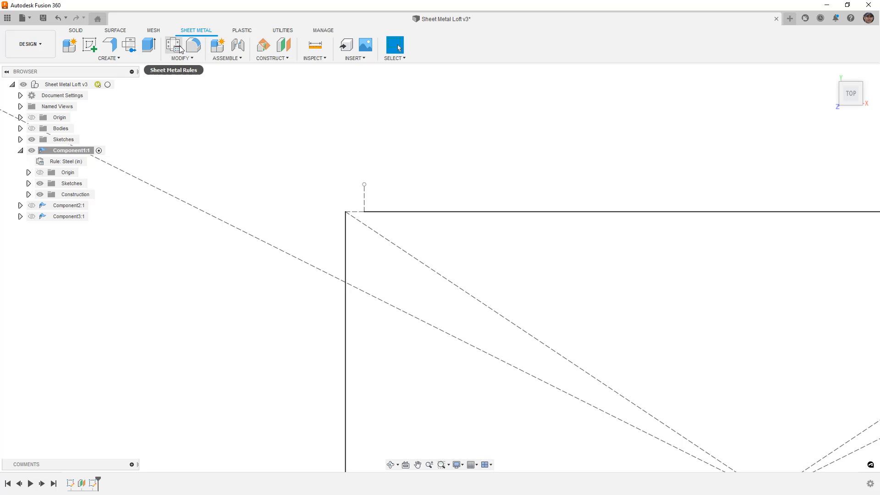
Review the Steel (in) rule — 0.10 in thickness, 0.44 K factor — in Sheet Metal Rules
left_click(171, 47)
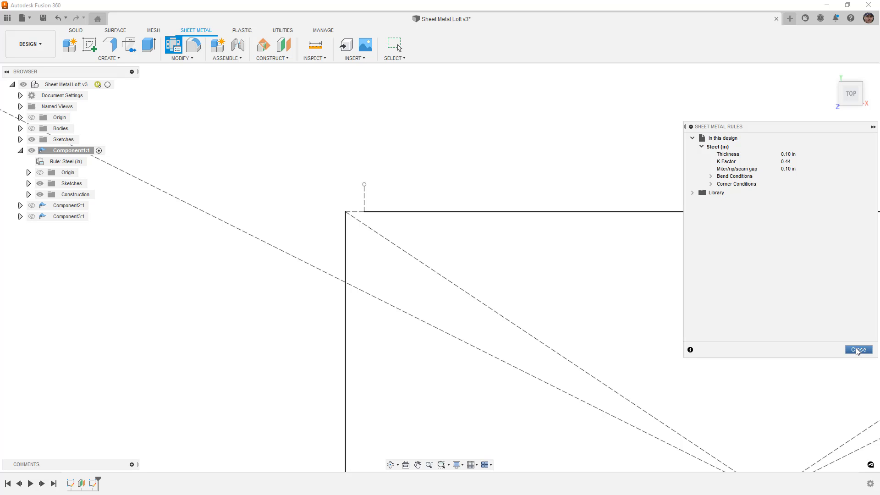
left_click(858, 350)
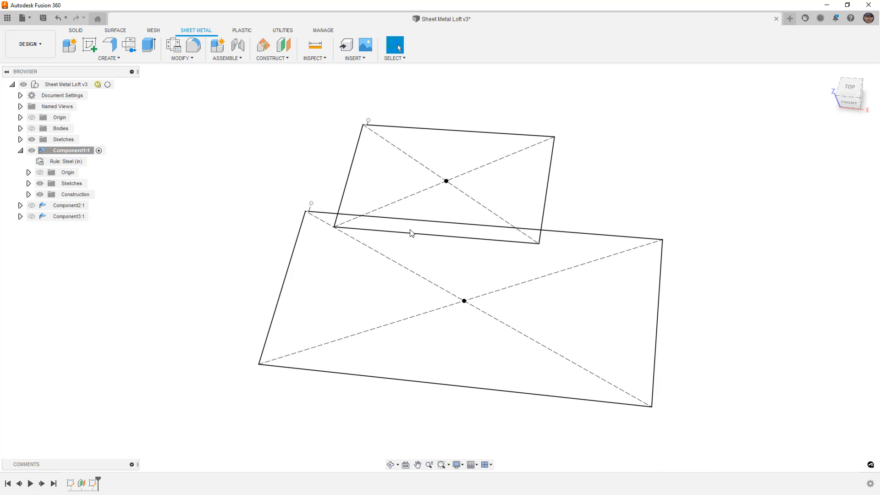
mouse_move(108, 45)
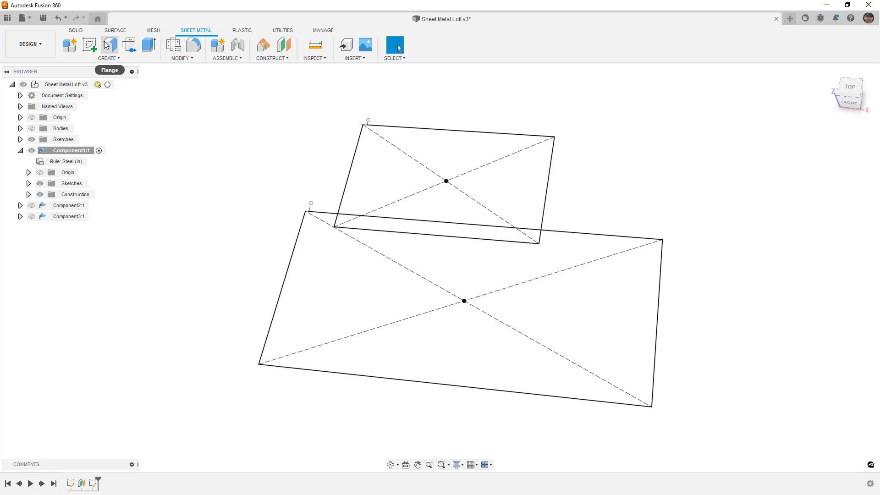
Begin a lofted flange using the large lower rectangle and smaller upper rectangle as profiles
left_click(107, 46)
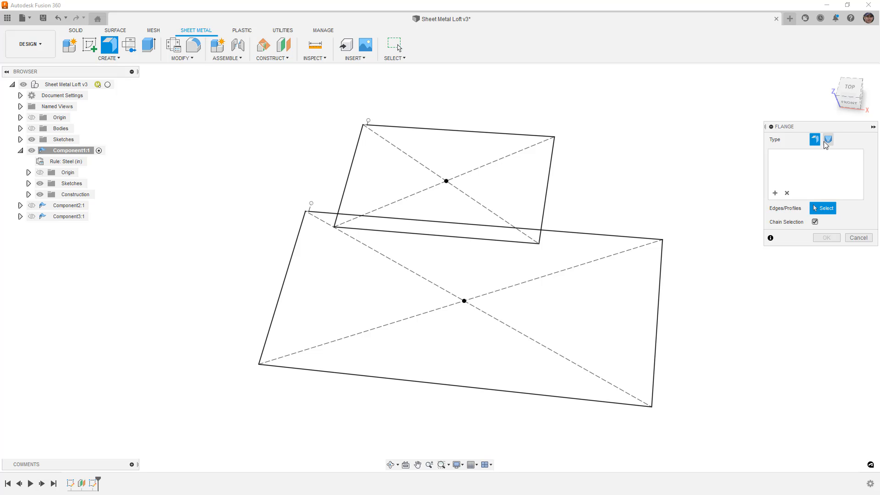
left_click(827, 140)
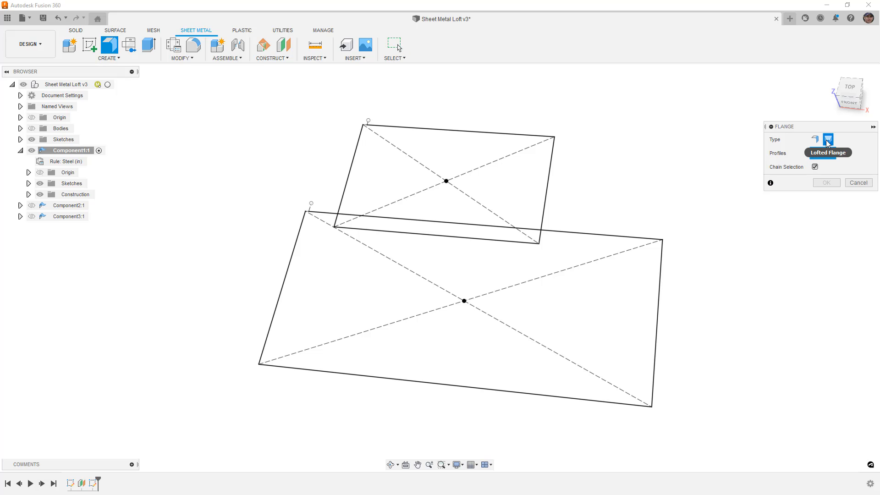
left_click(565, 233)
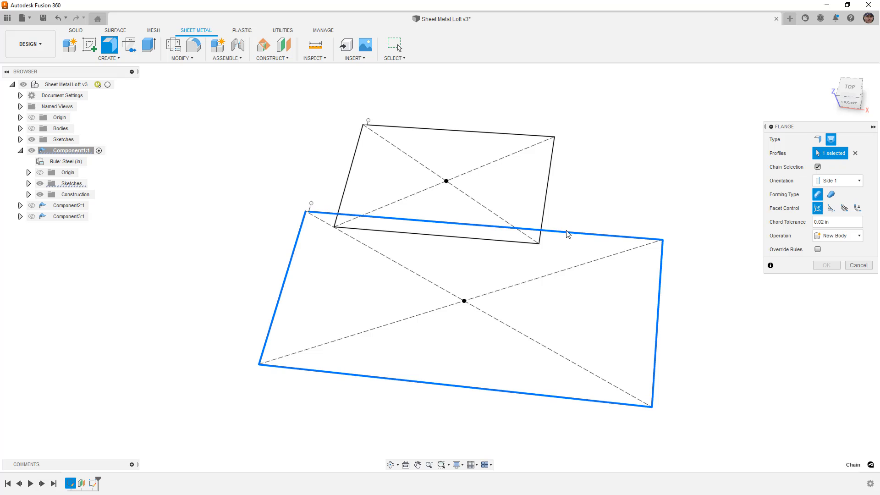
left_click(447, 181)
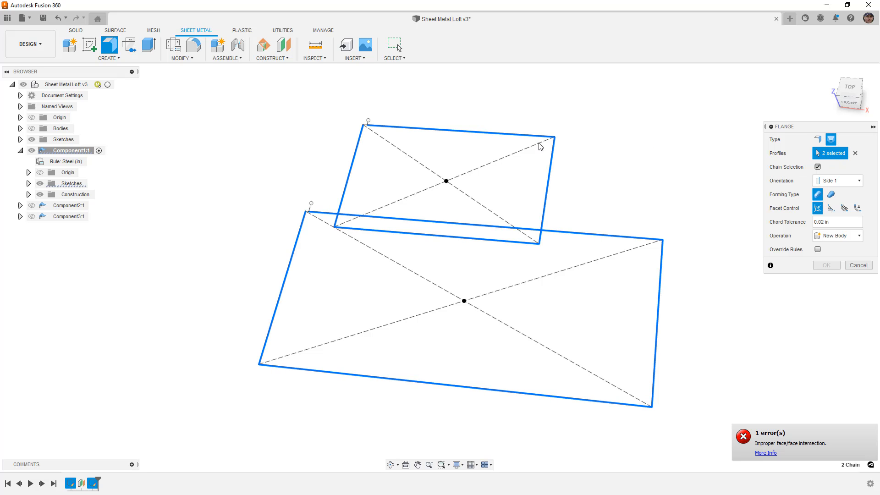
mouse_move(772, 343)
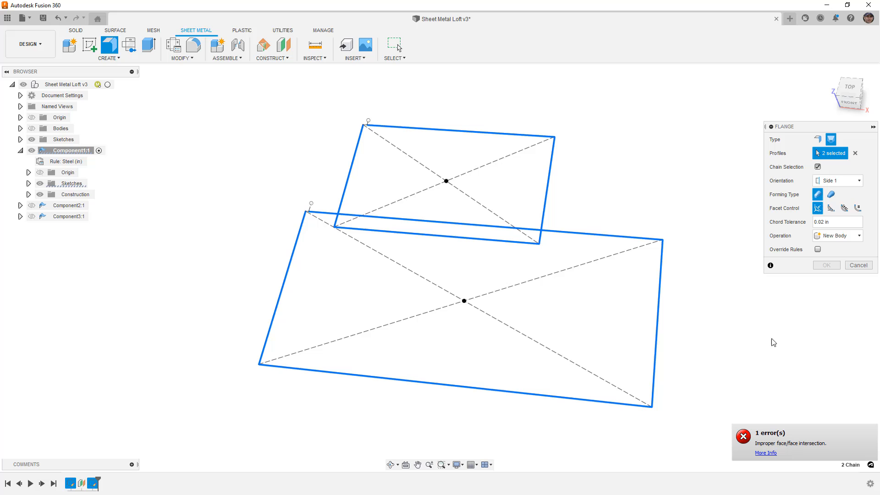
mouse_move(791, 440)
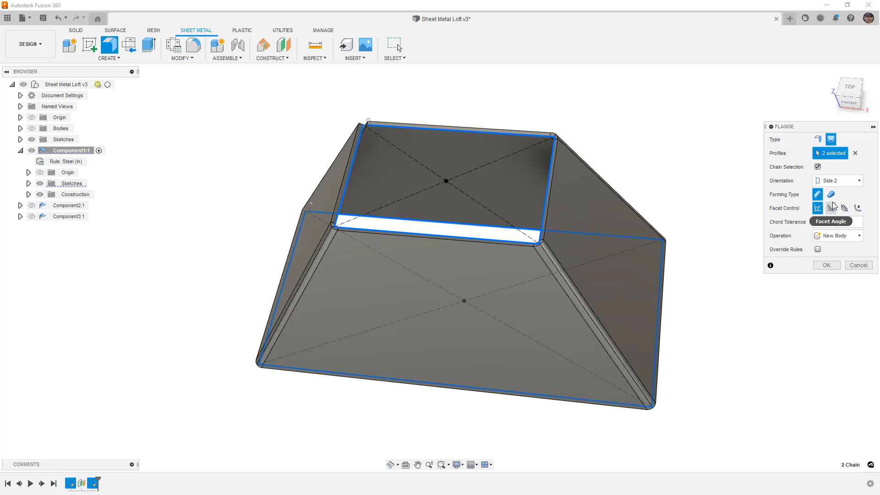
mouse_move(833, 208)
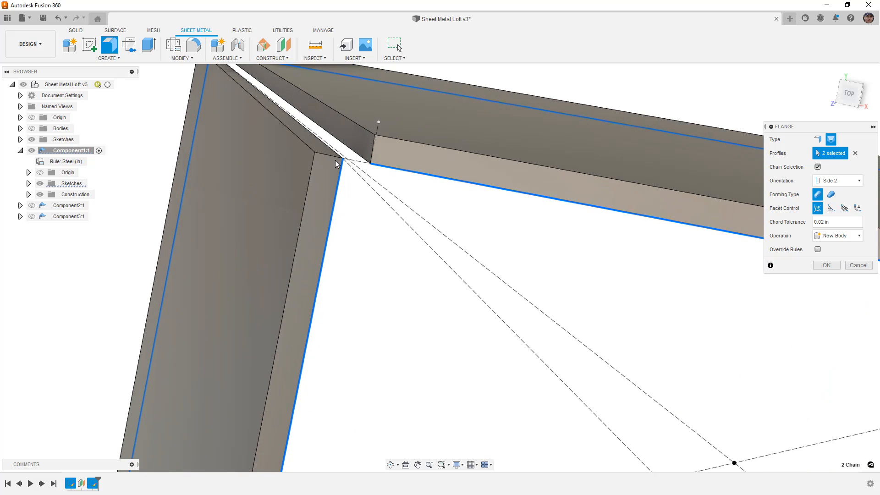
mouse_move(352, 168)
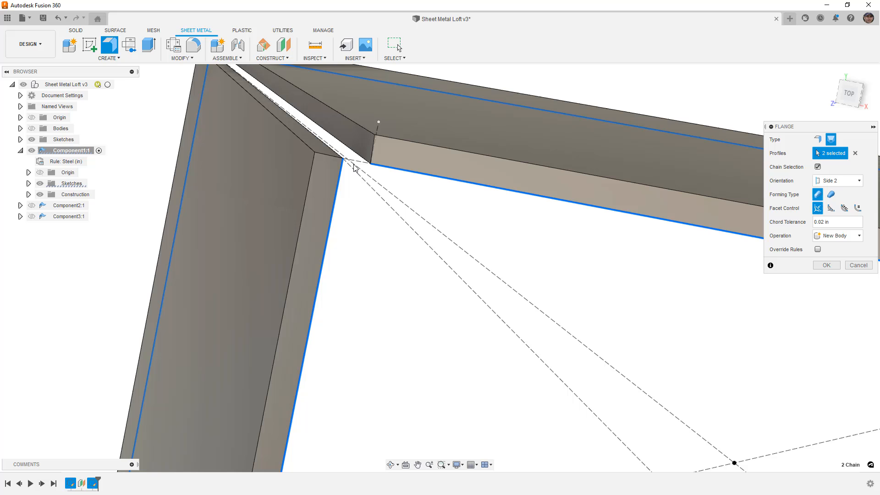
mouse_move(365, 171)
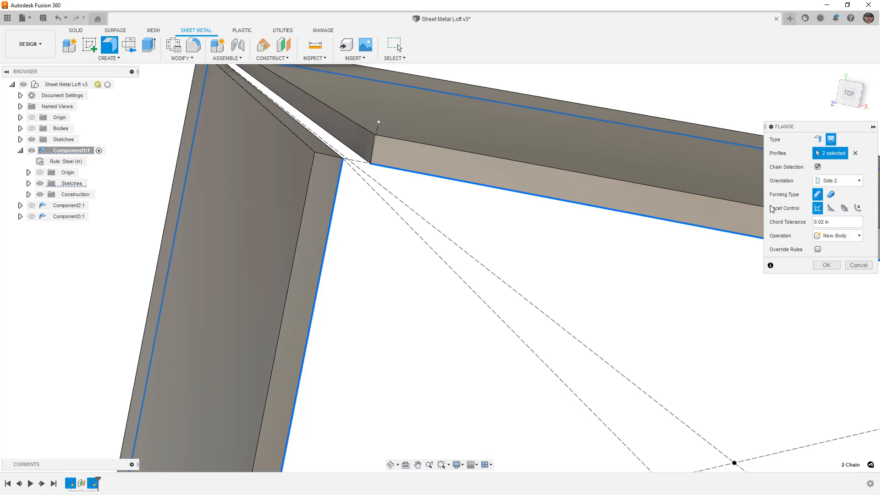
mouse_move(827, 189)
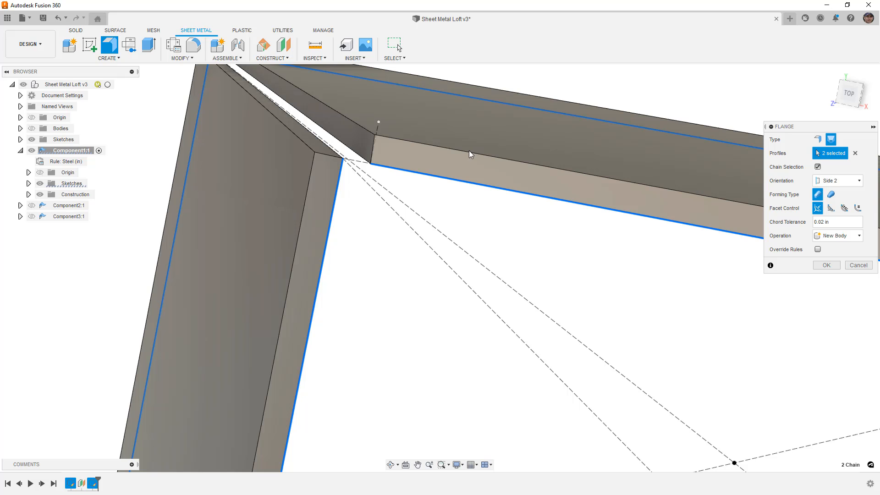
Change the flange orientation from Side 2 to Side 1, bringing back the intersection error
left_click(861, 181)
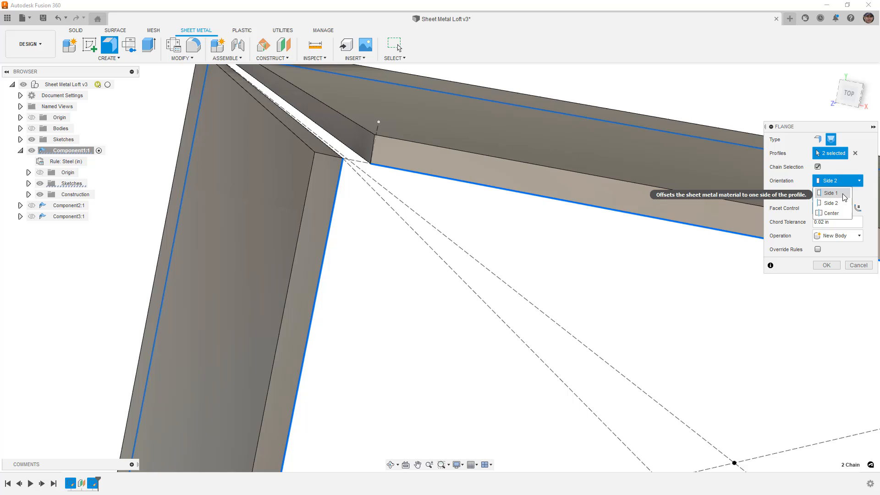
left_click(830, 193)
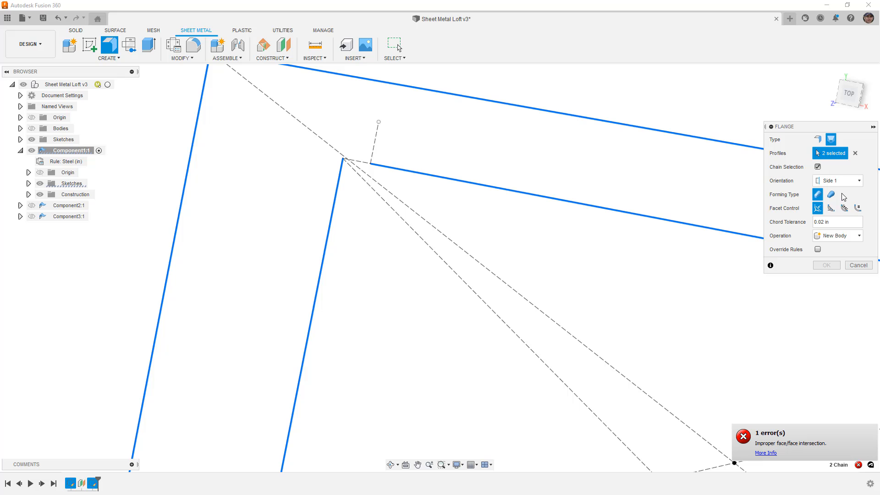
Reopen the orientation choices to set the material to Center for a valid preview
left_click(838, 180)
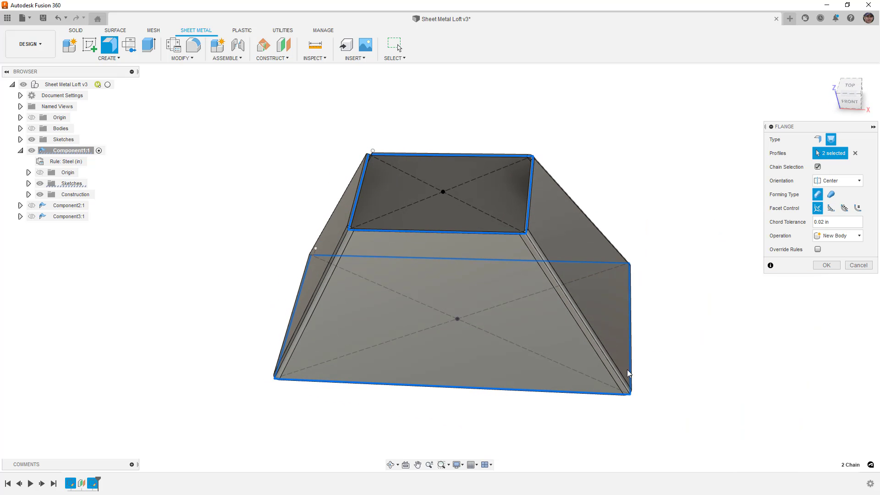
mouse_move(632, 374)
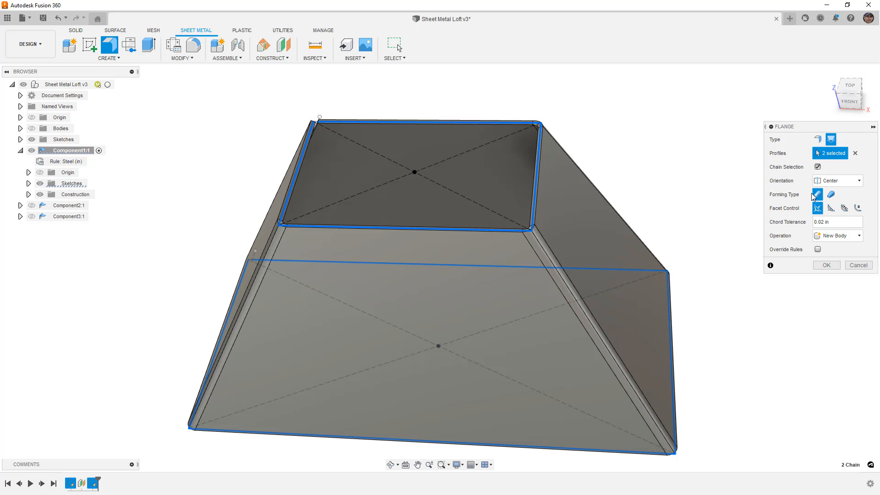
mouse_move(816, 194)
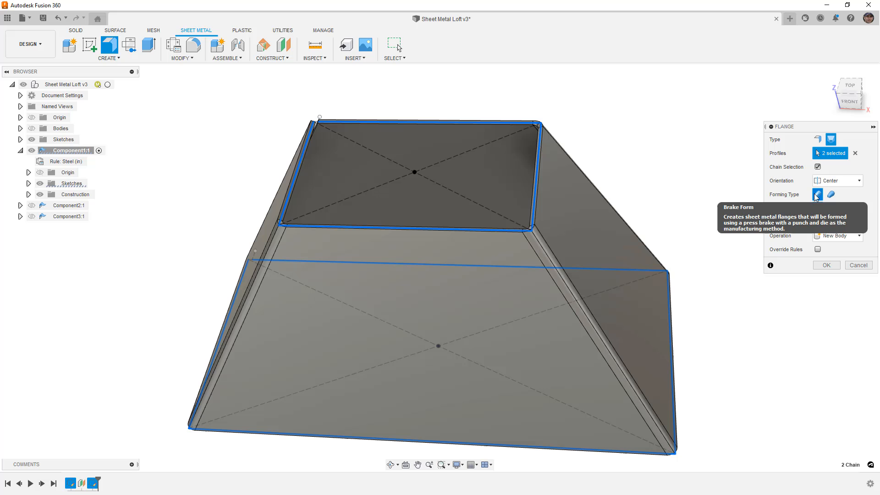
Compare Brake Form and Die Form previews, keeping press-brake forming for the bends
left_click(820, 194)
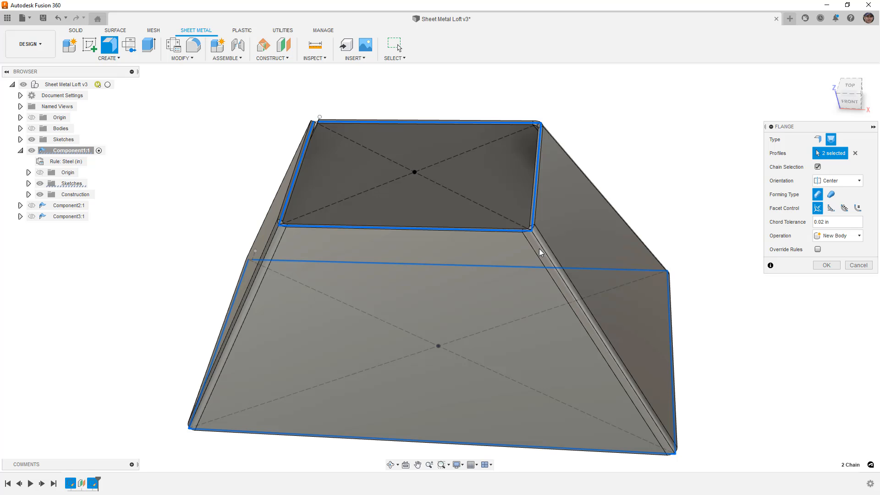
left_click(830, 194)
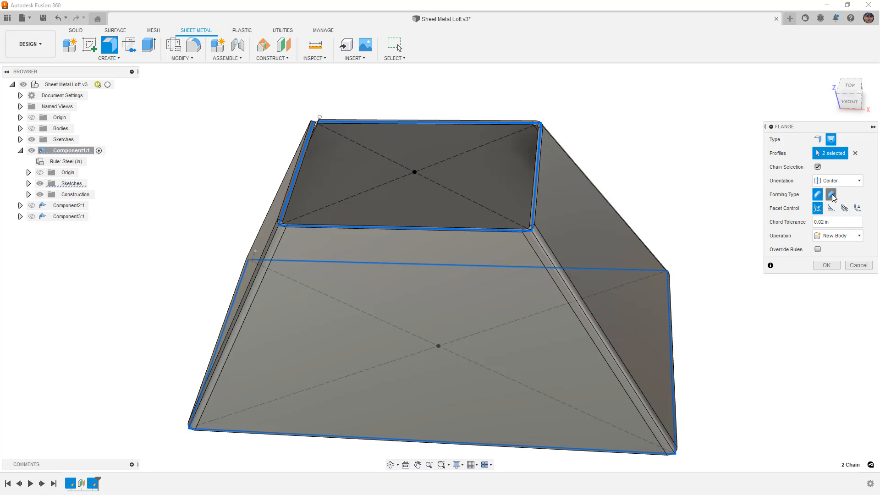
mouse_move(832, 194)
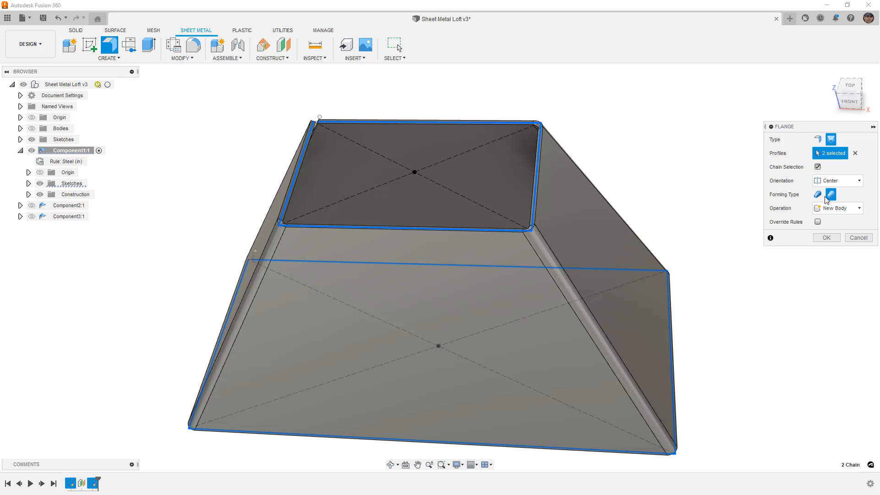
mouse_move(601, 238)
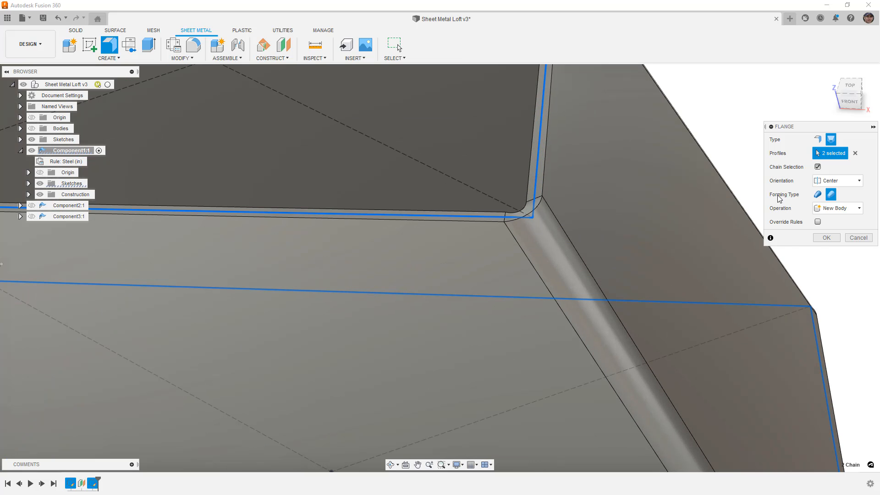
left_click(830, 195)
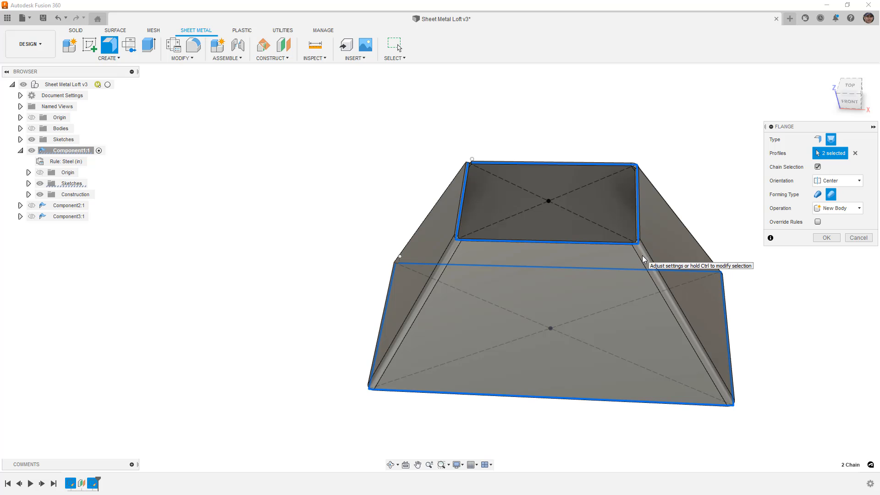
left_click(818, 195)
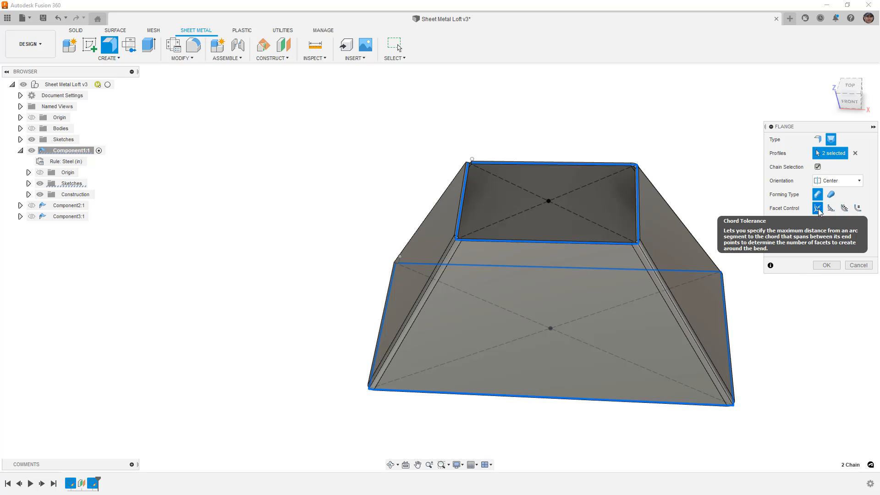
Set Facet Control to Facet Distance with value 4 and create the transition body
left_click(817, 208)
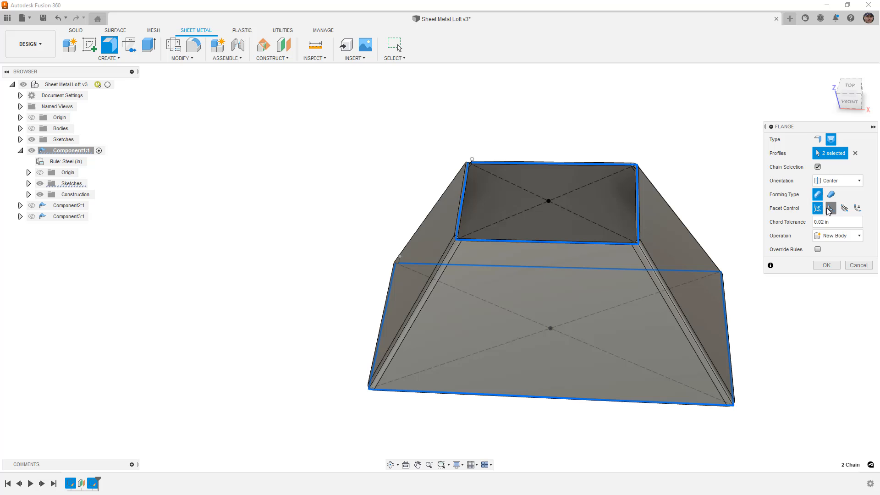
left_click(841, 208)
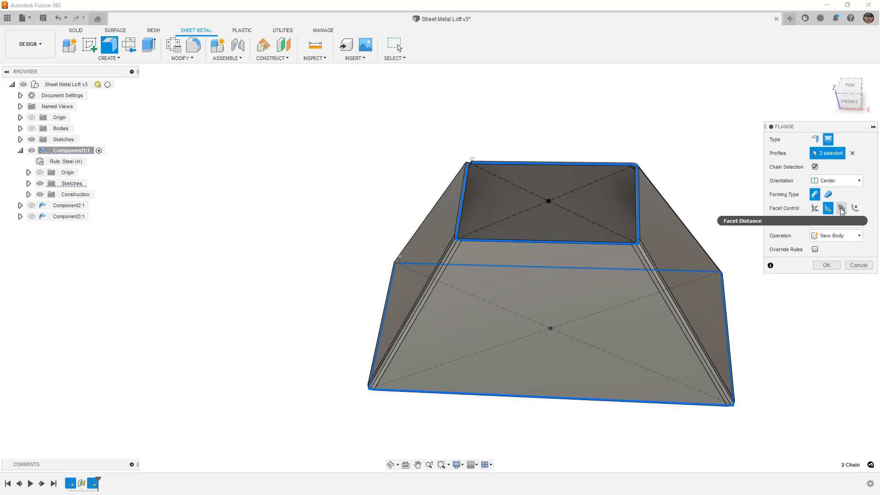
left_click(855, 207)
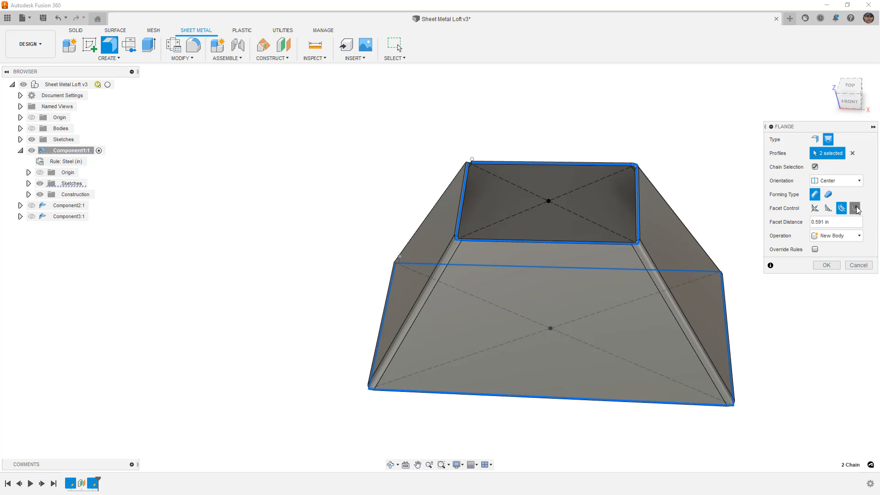
mouse_move(828, 208)
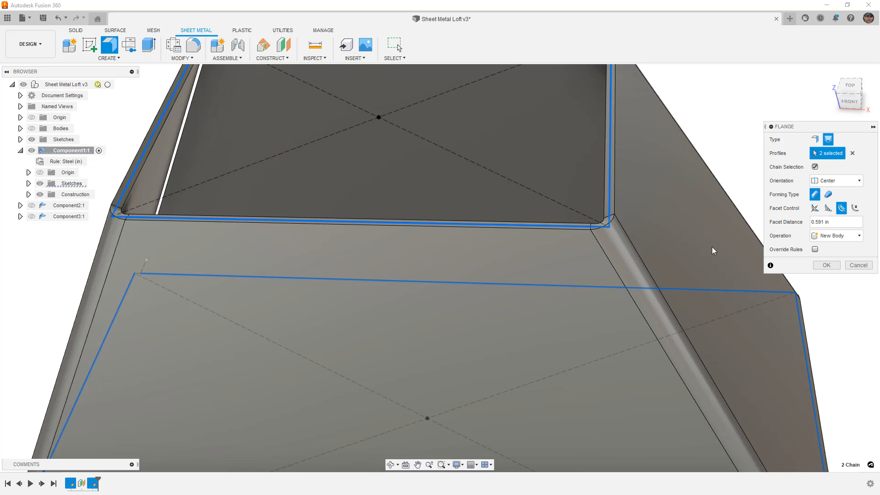
mouse_move(833, 222)
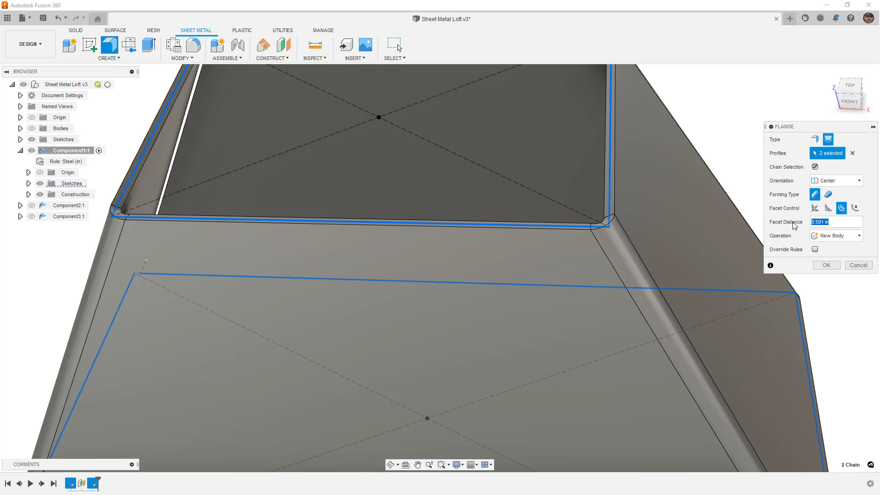
type("2")
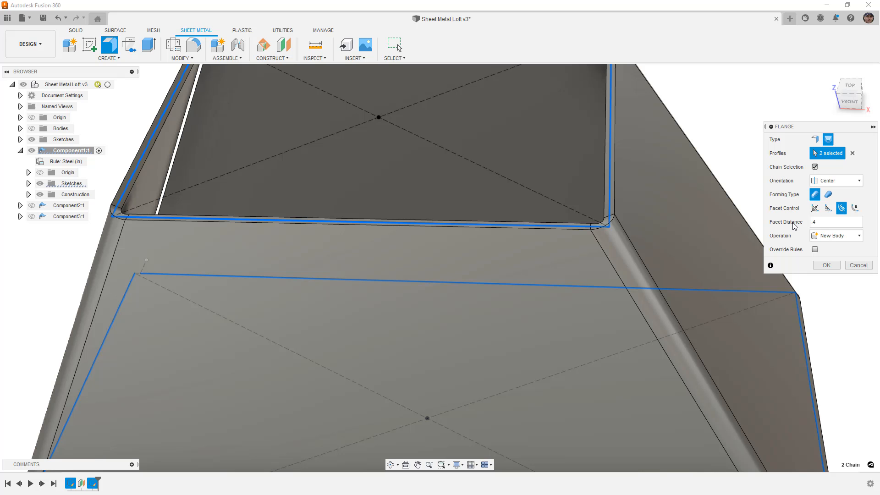
mouse_move(814, 249)
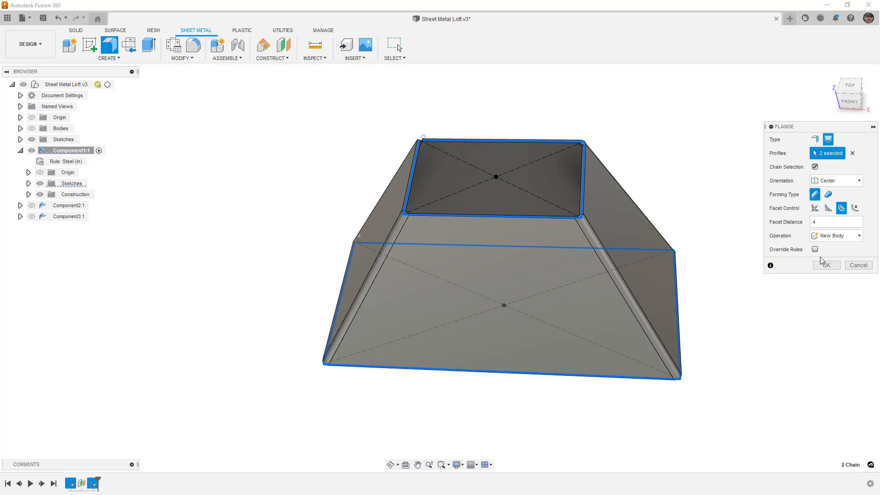
left_click(827, 265)
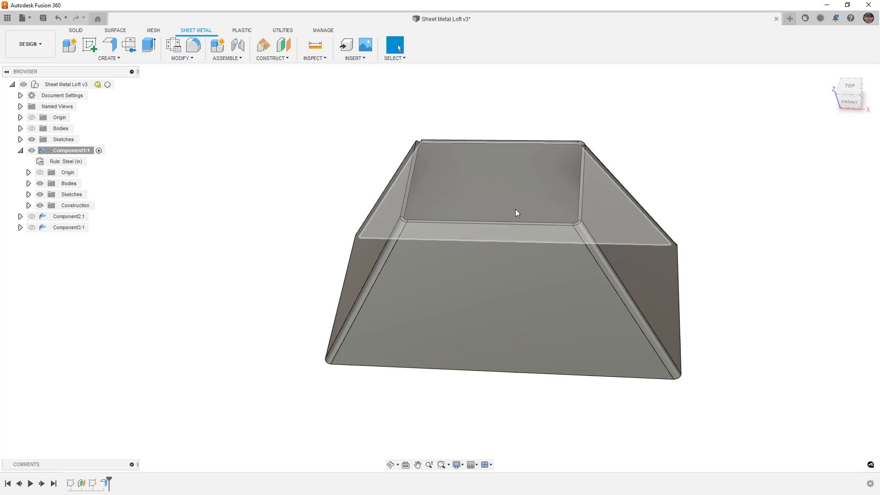
Hide Component1 and show and activate Component2 with its open L-shaped profiles
left_click(31, 150)
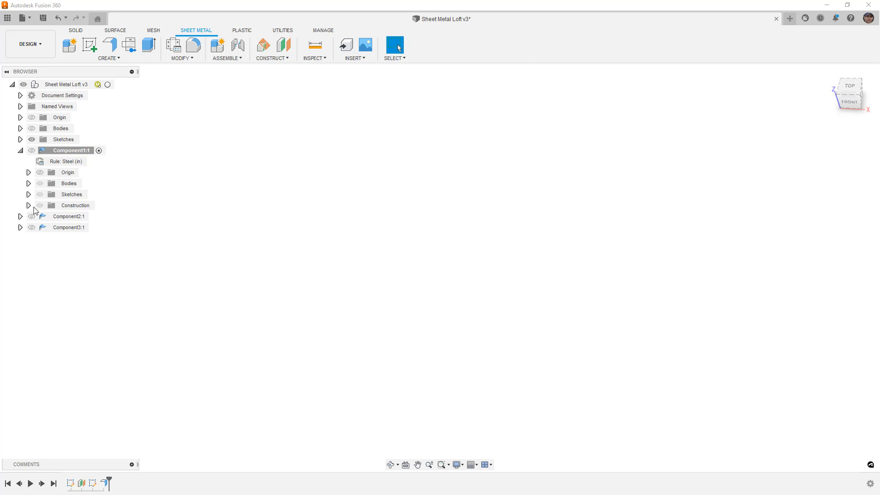
left_click(69, 217)
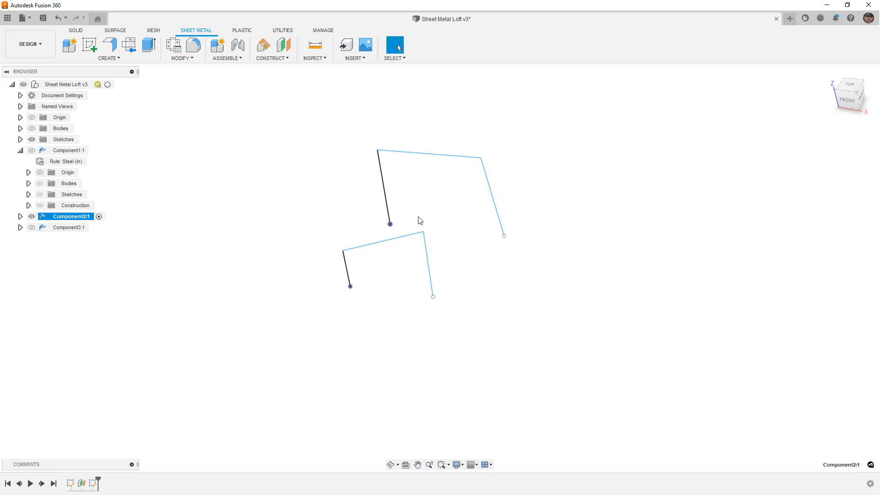
Loft a flange between the two open profiles, previewing Die Form then keeping faceted Brake Form
left_click(110, 48)
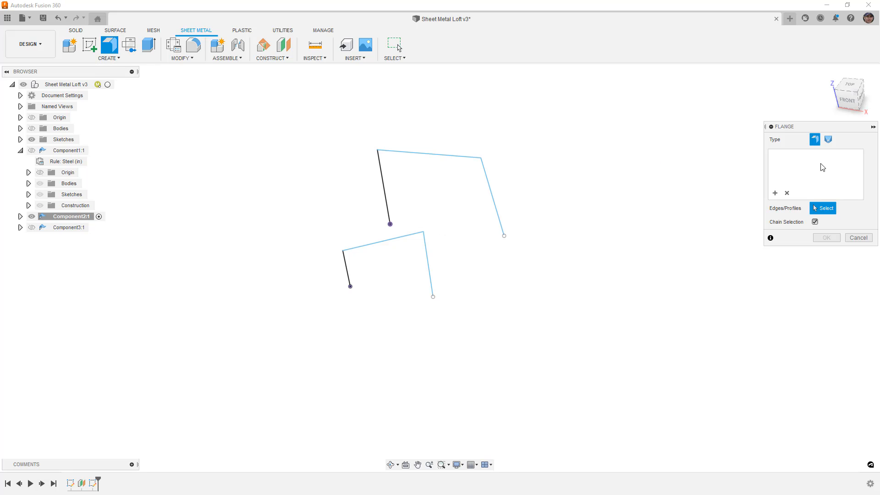
left_click(828, 139)
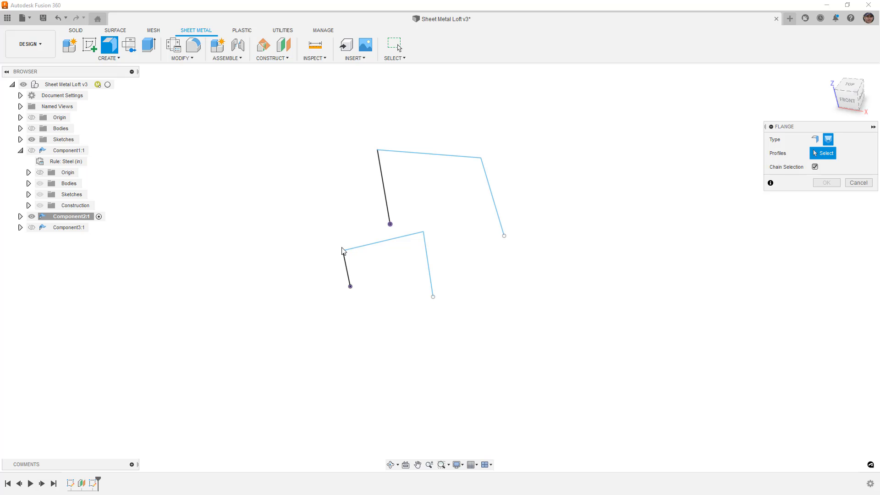
left_click(343, 251)
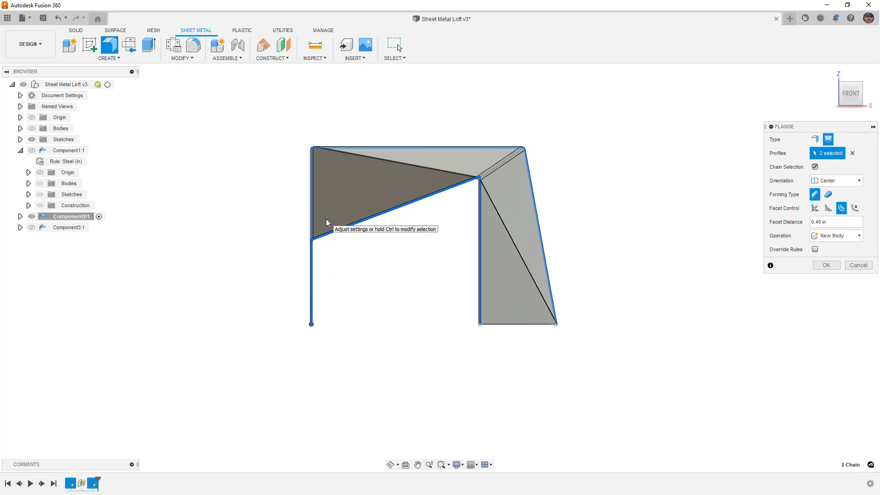
mouse_move(368, 158)
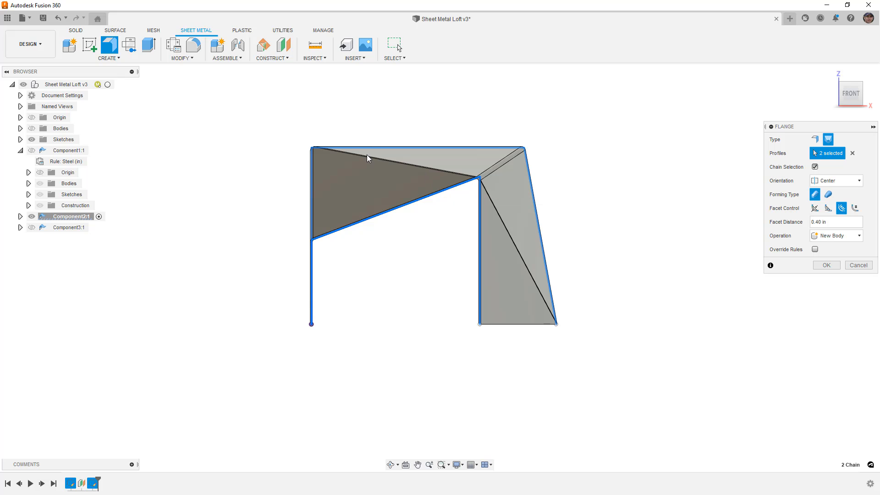
mouse_move(458, 178)
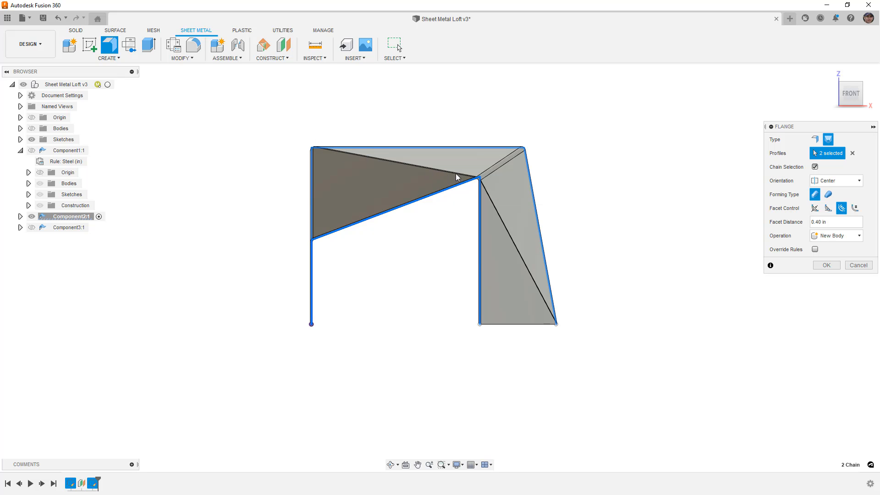
left_click(833, 194)
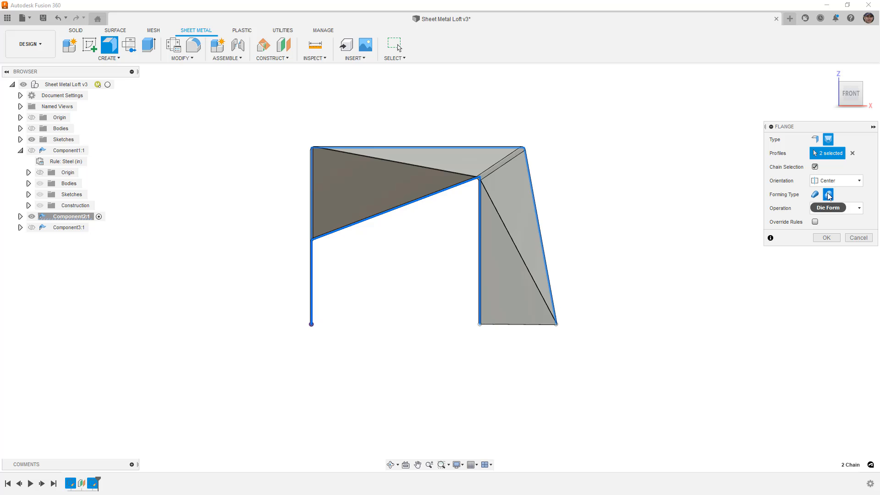
left_click(814, 194)
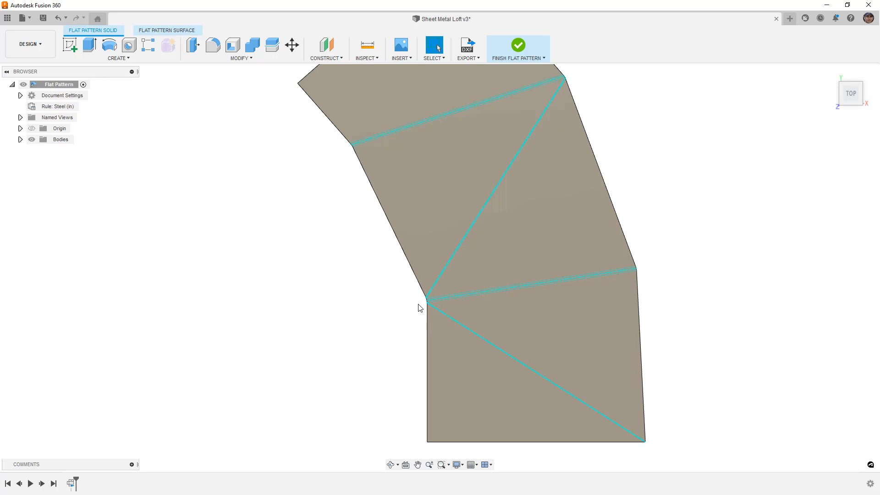
mouse_move(425, 303)
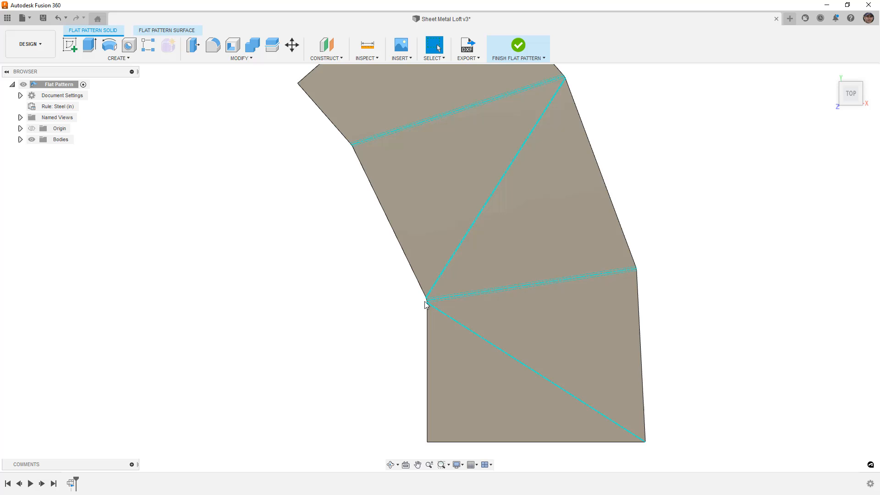
mouse_move(428, 302)
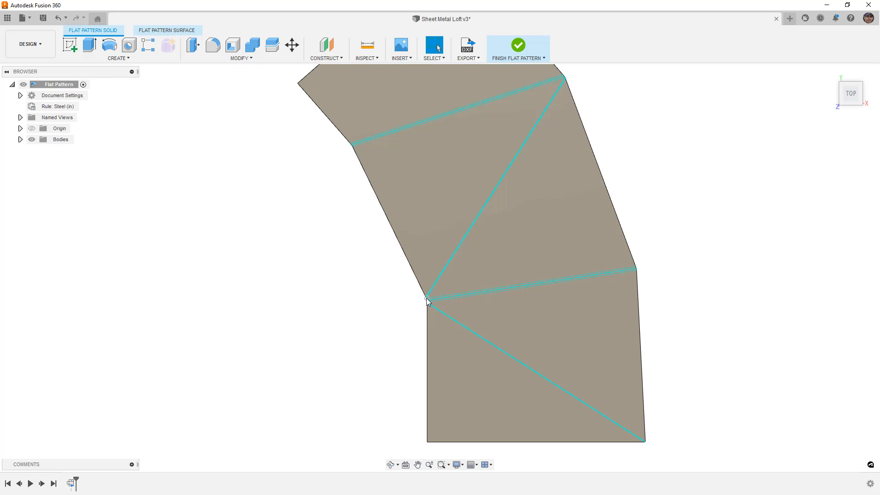
mouse_move(426, 305)
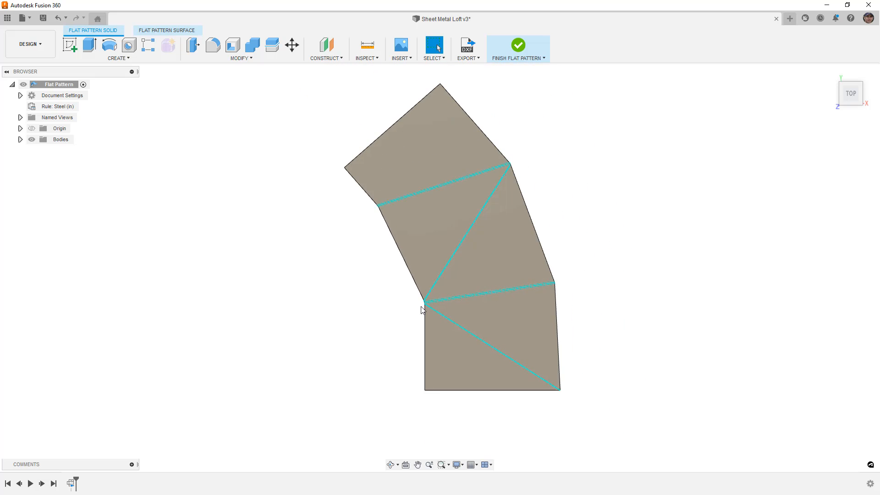
Finish the flat pattern, then show and activate Component3 with its two circle sketches
left_click(518, 45)
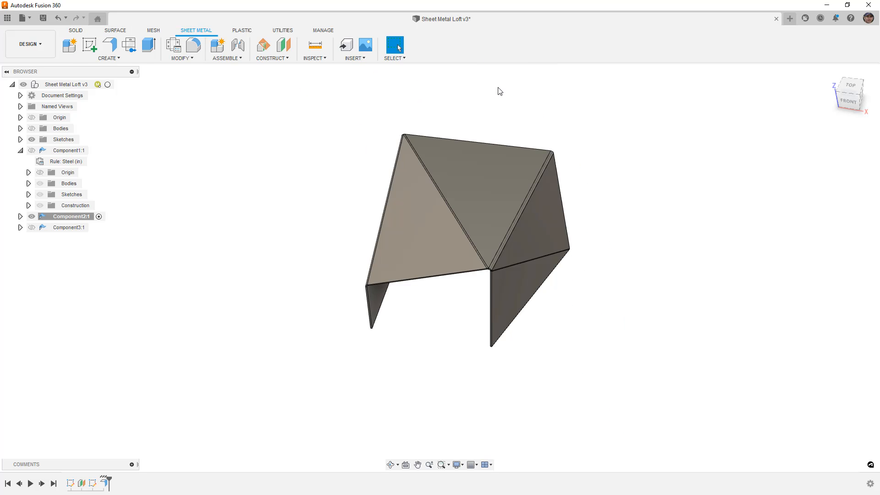
mouse_move(396, 343)
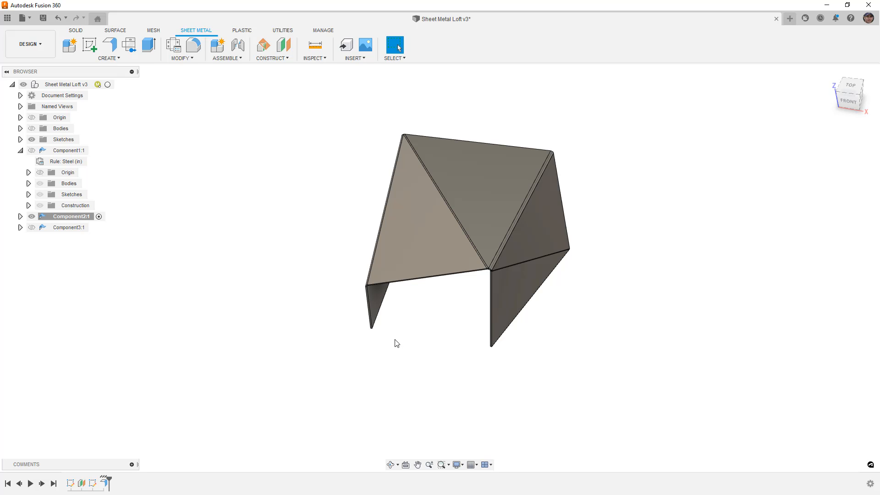
left_click(68, 227)
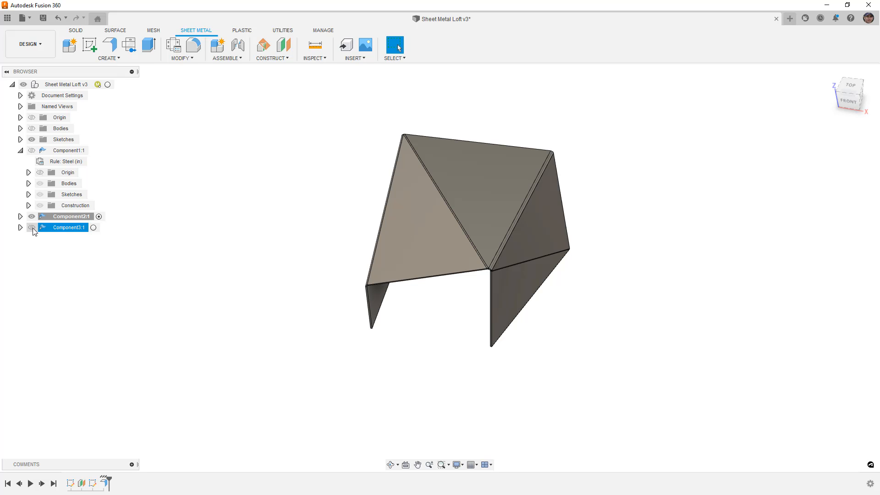
left_click(32, 227)
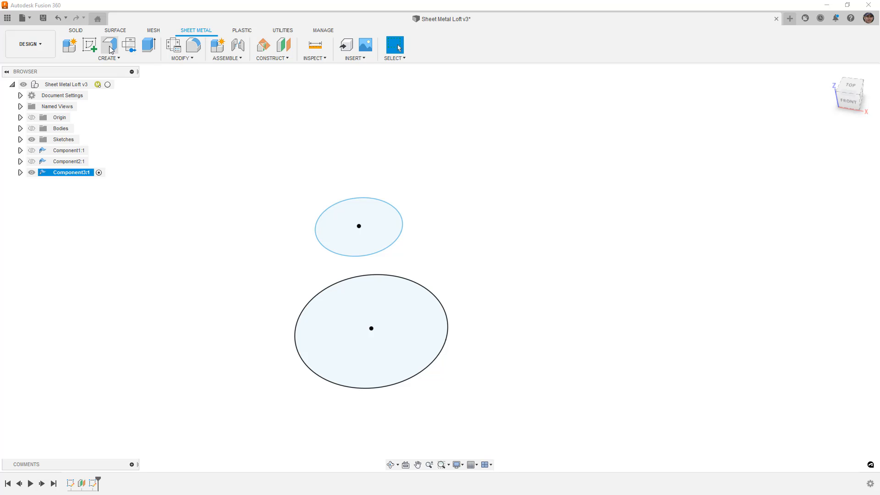
Loft a flange between the two circles and set Die Form for a smooth cone, viewed from the top
left_click(110, 46)
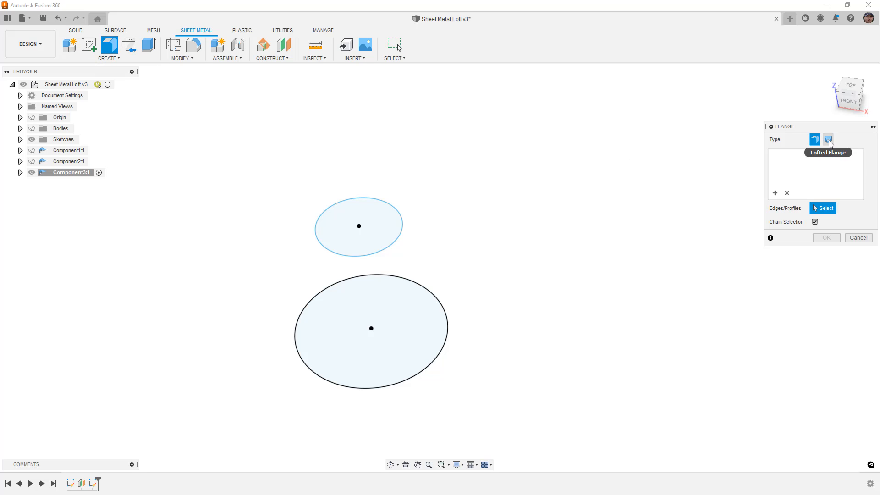
left_click(372, 328)
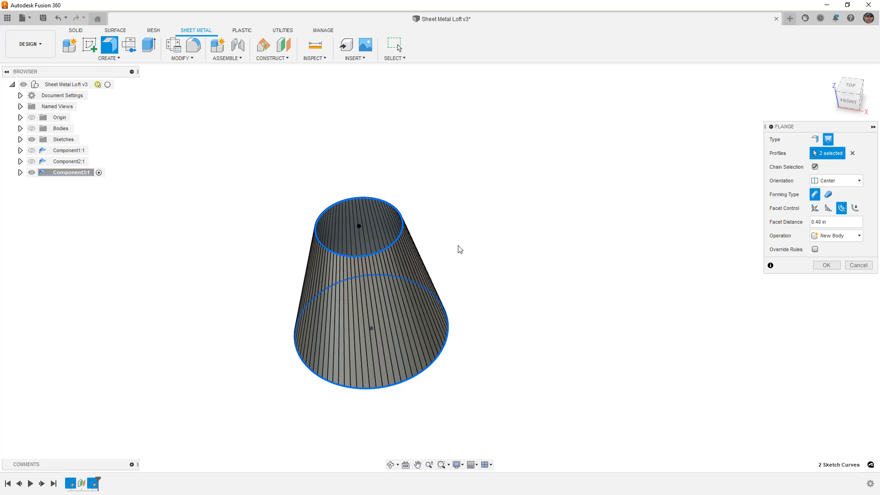
mouse_move(542, 250)
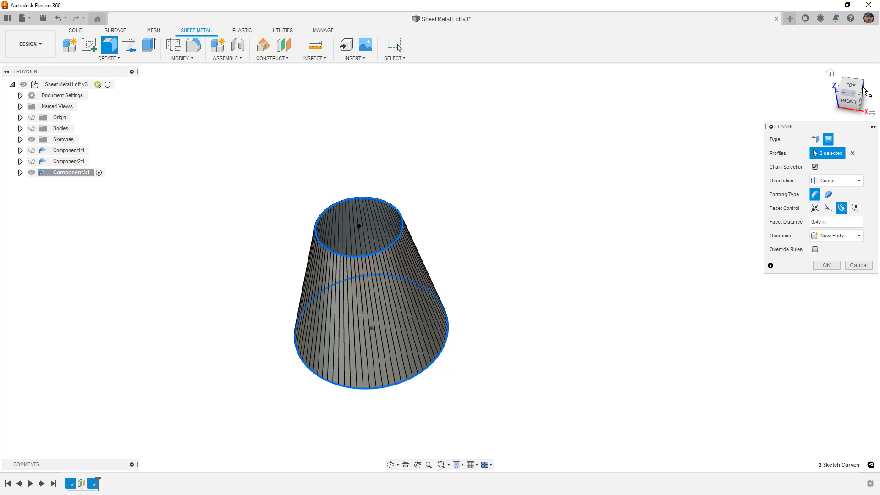
left_click(854, 88)
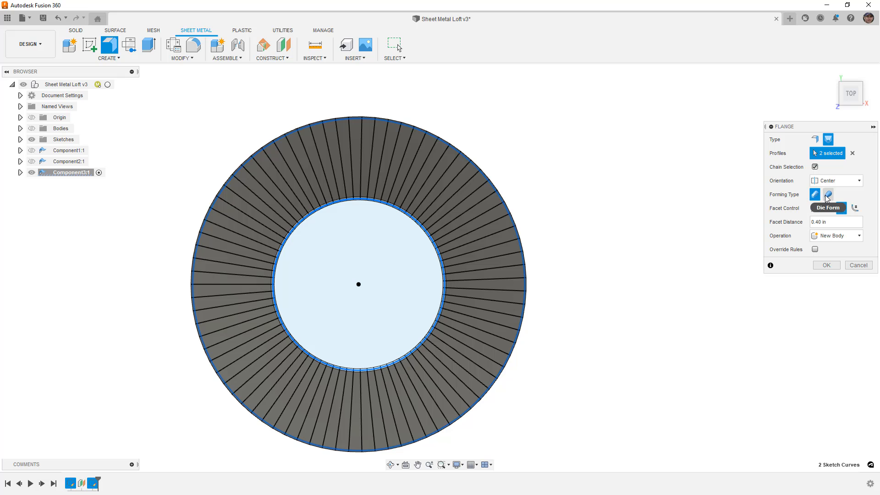
left_click(829, 194)
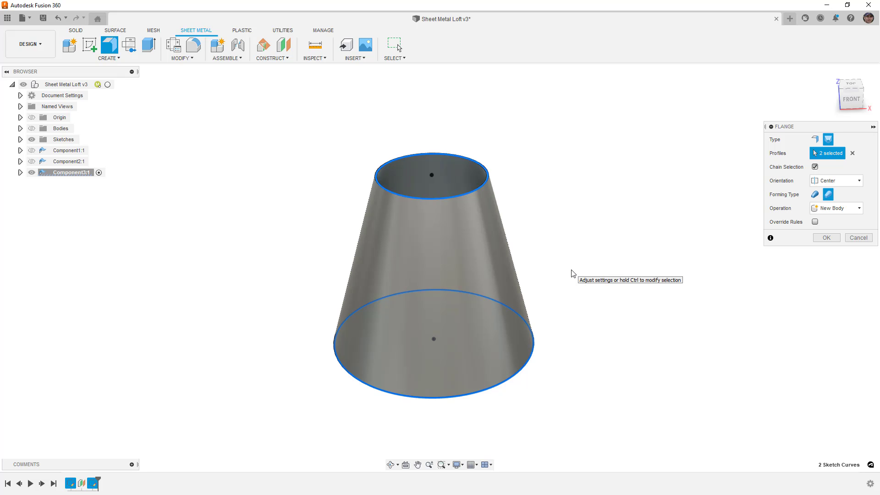
mouse_move(693, 257)
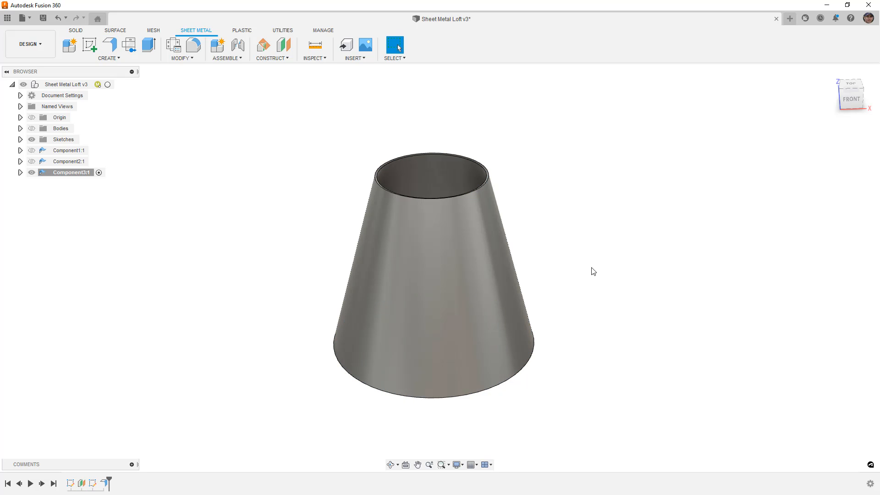
left_click(129, 44)
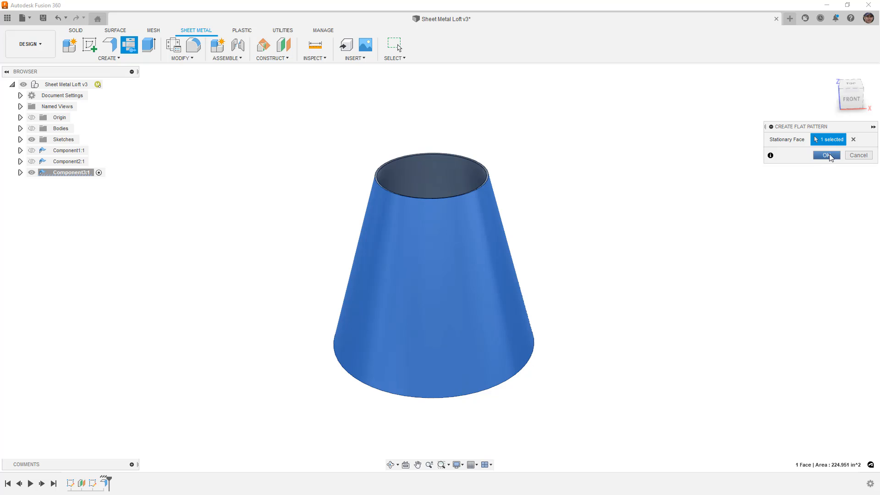
left_click(827, 154)
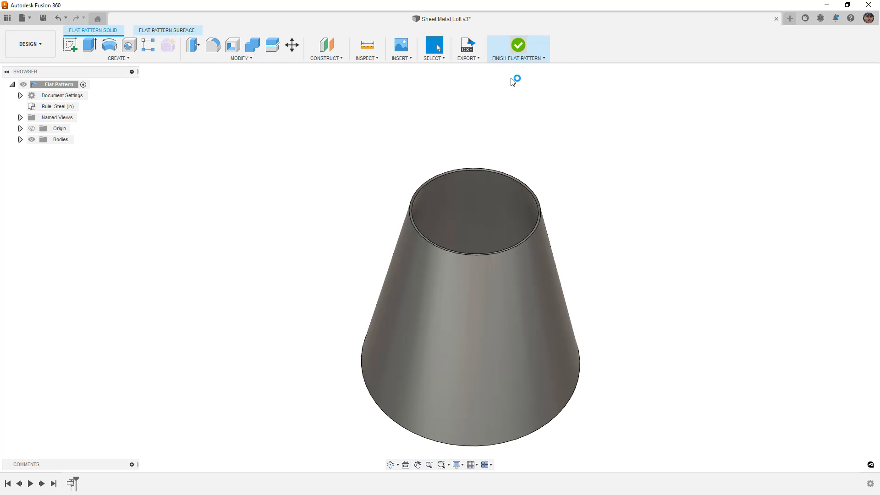
left_click(518, 44)
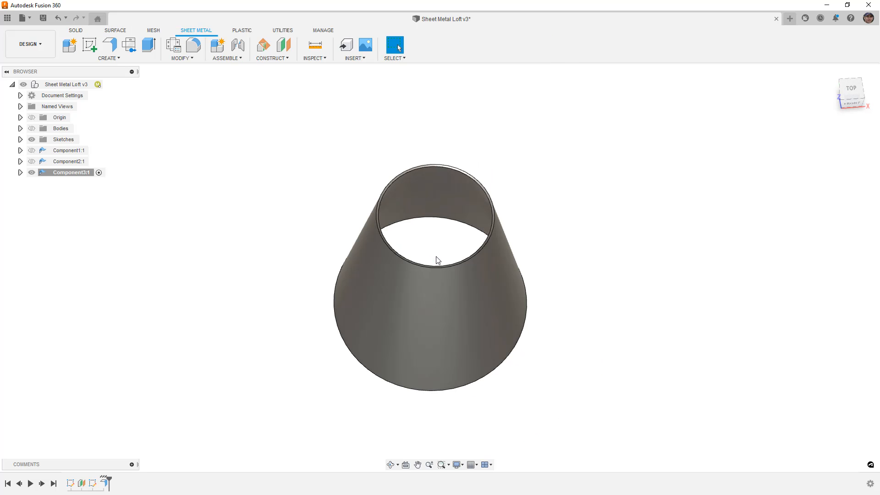
left_click(31, 151)
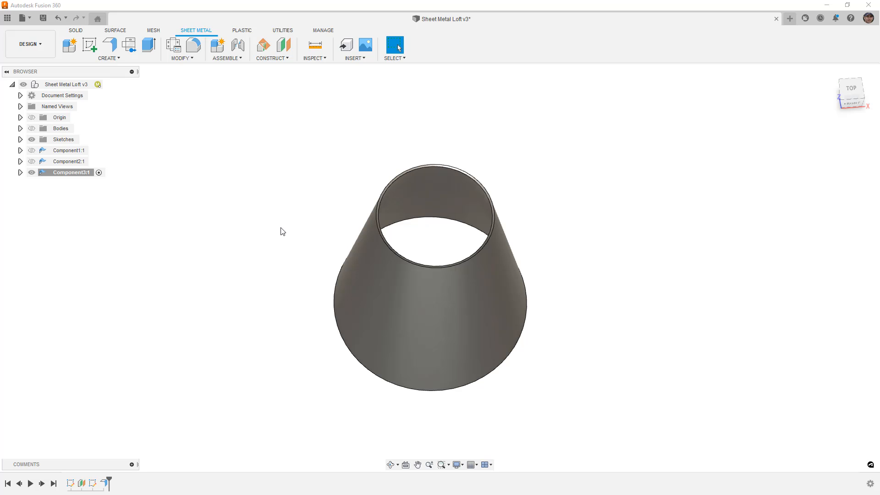
mouse_move(281, 231)
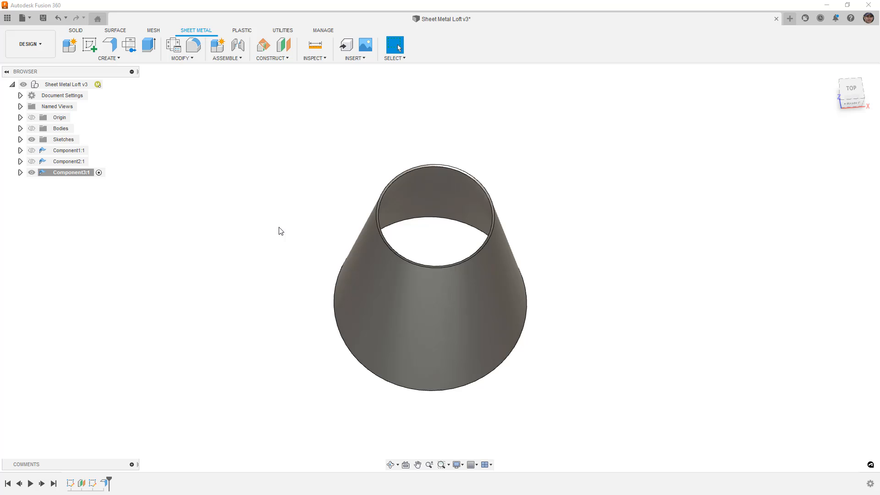